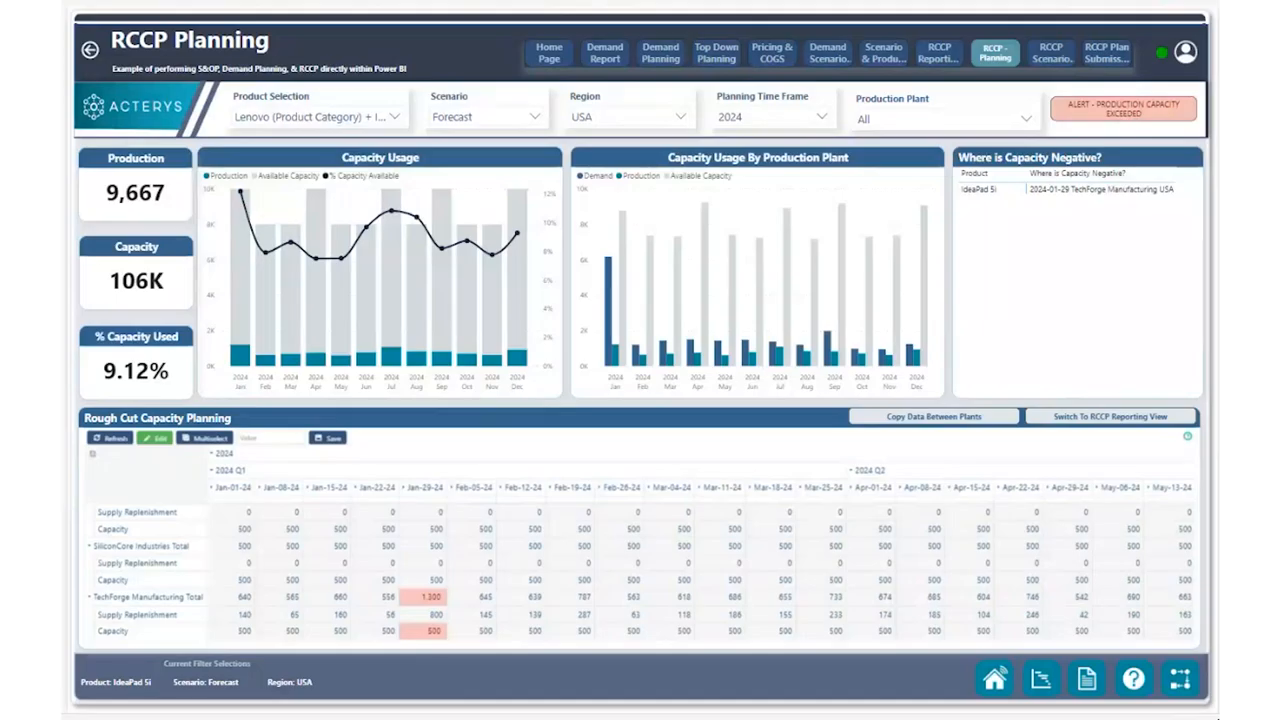
pyautogui.moveTo(1158, 296)
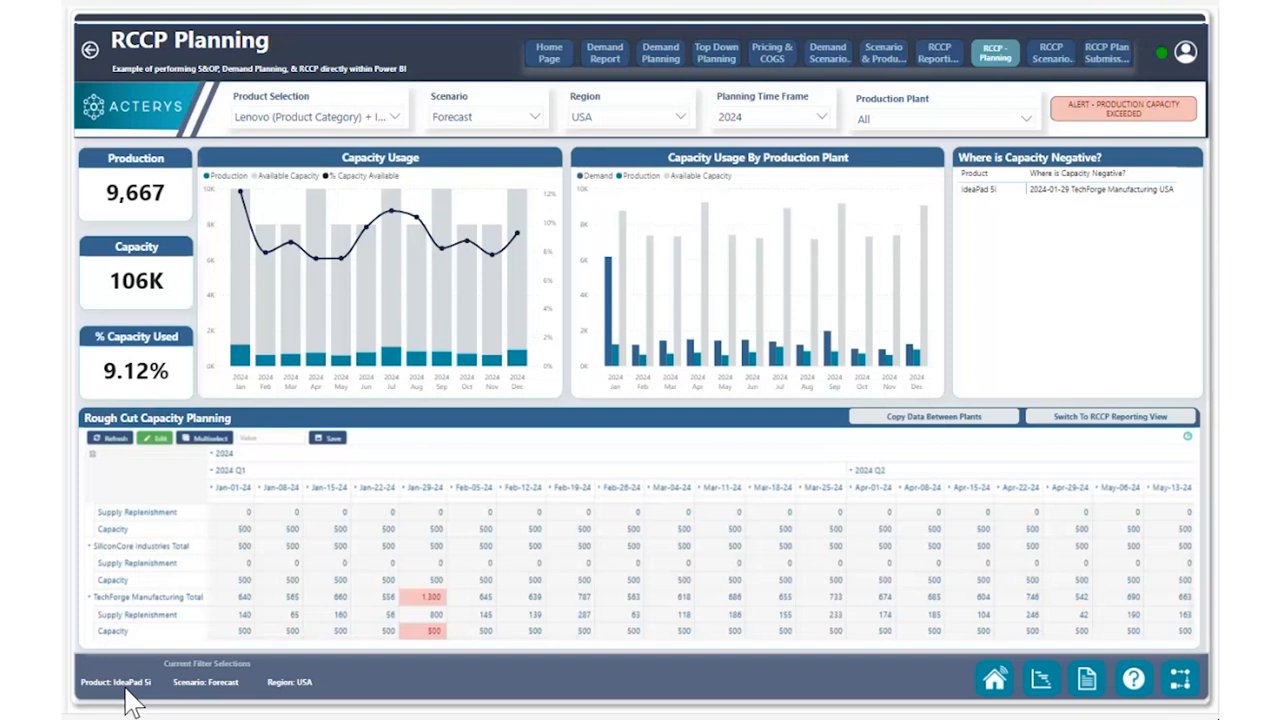
pyautogui.moveTo(208, 692)
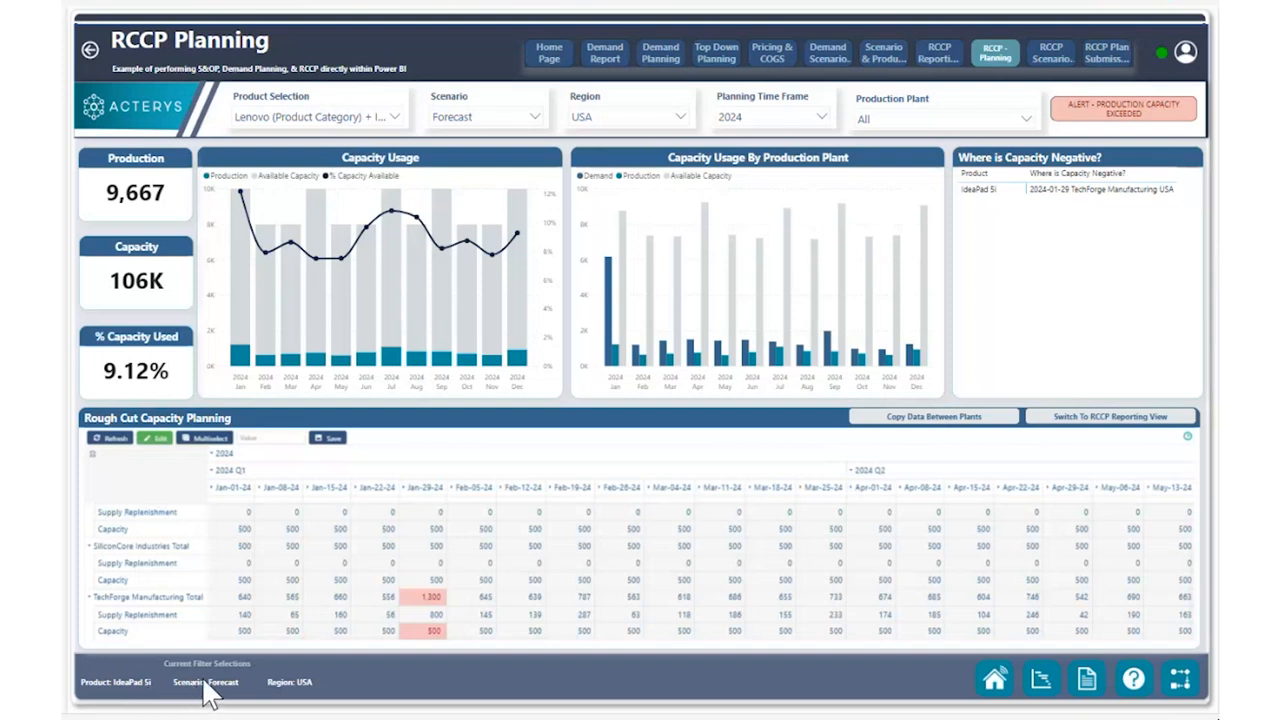
pyautogui.moveTo(304, 704)
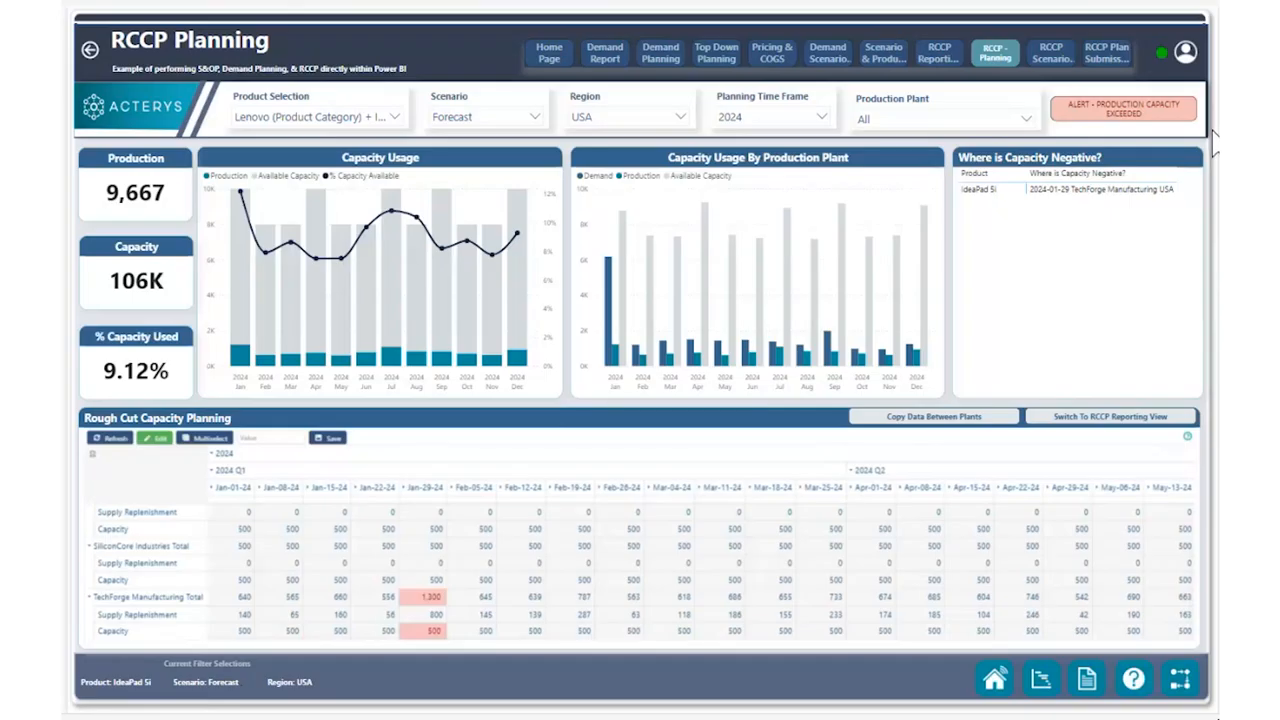
pyautogui.moveTo(444, 632)
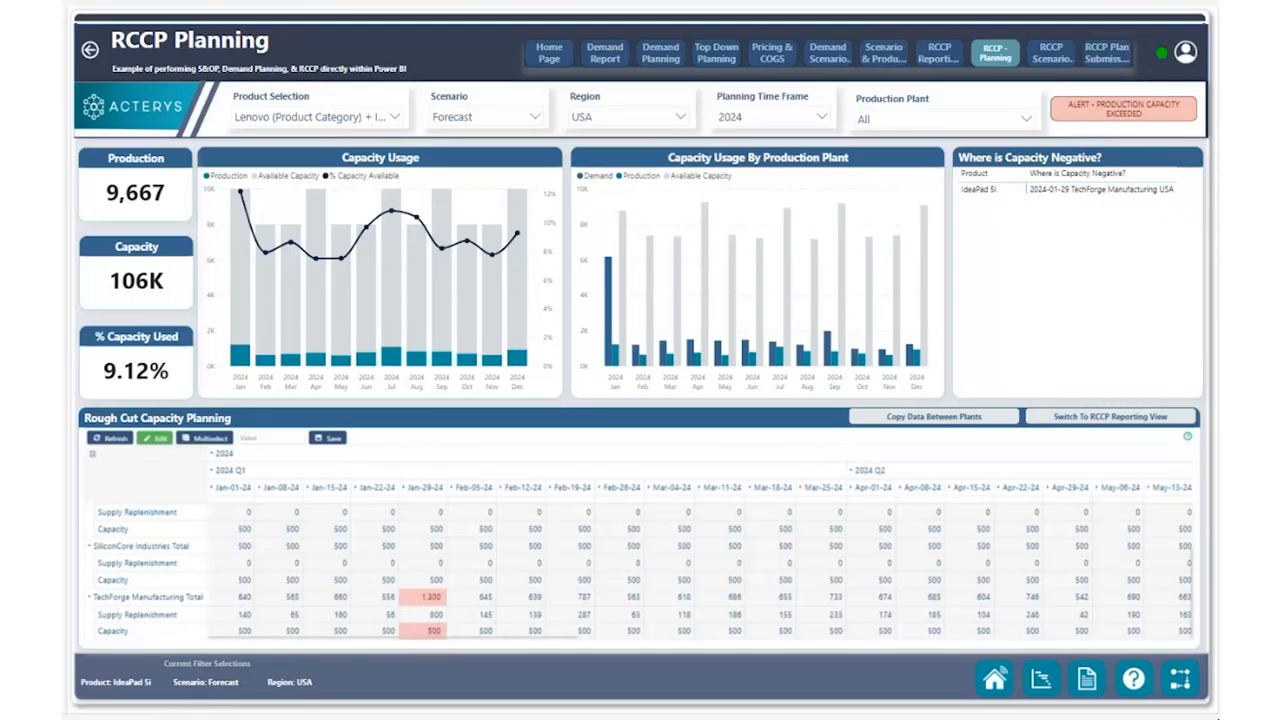
# Batch-copy week 2024-01-29 supply to SiliconCore Industries, raising production to 10K (9.87% capacity used)
pyautogui.click(932, 416)
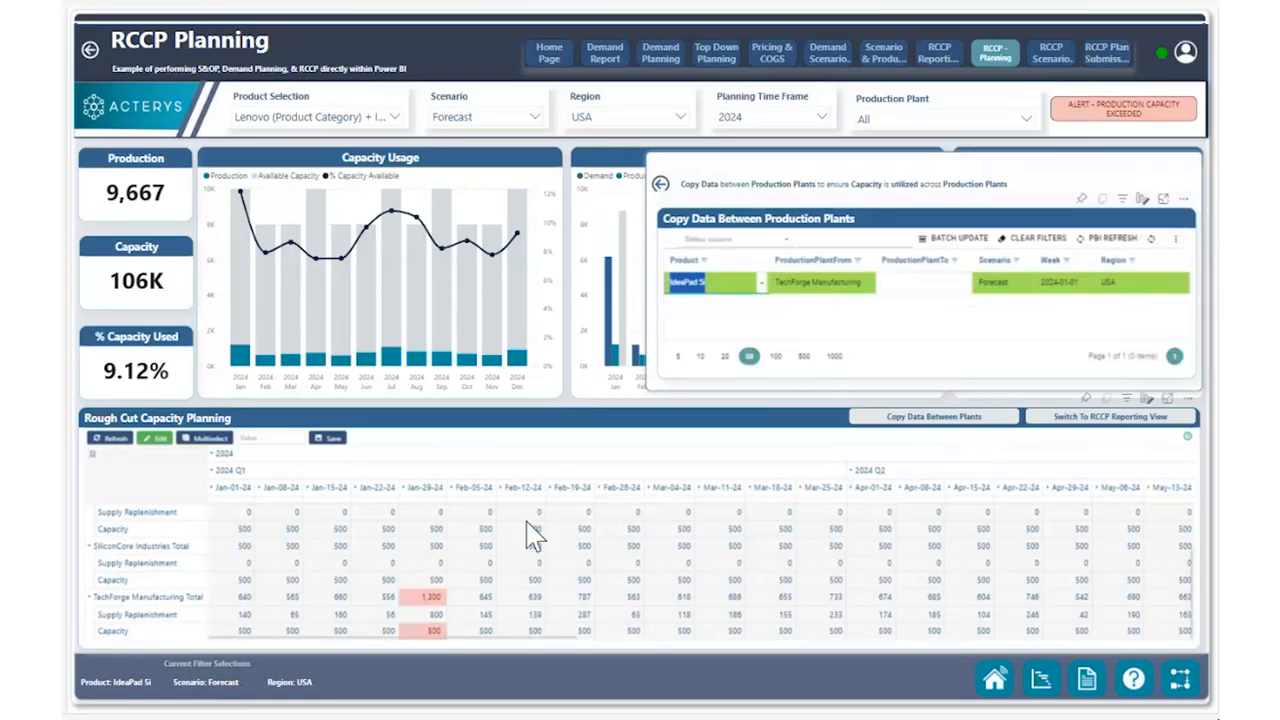
pyautogui.click(1058, 280)
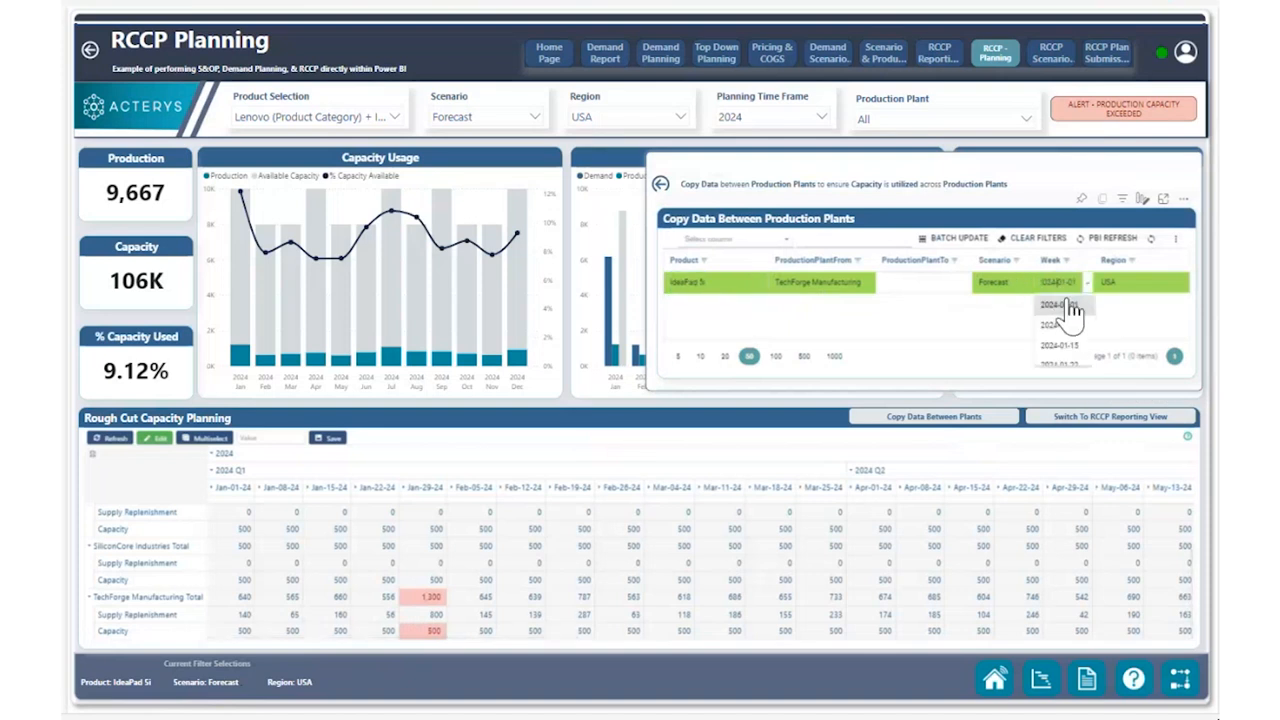
pyautogui.click(1060, 306)
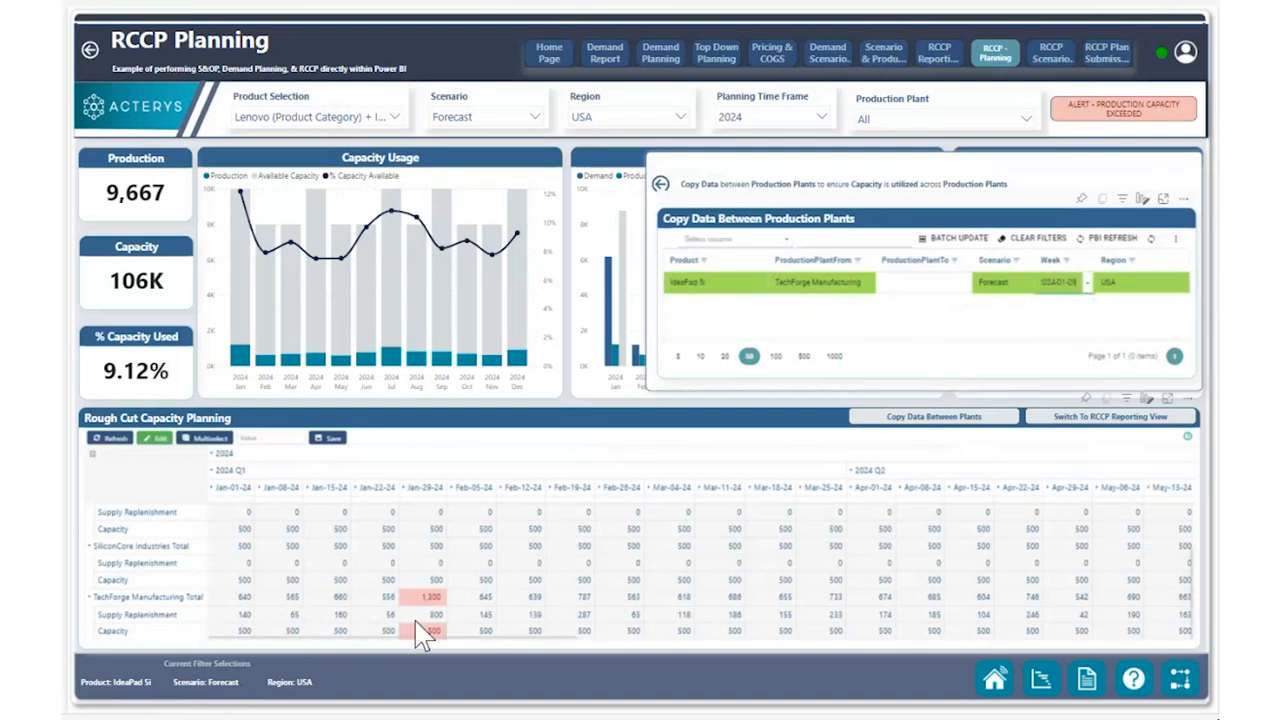
pyautogui.click(920, 282)
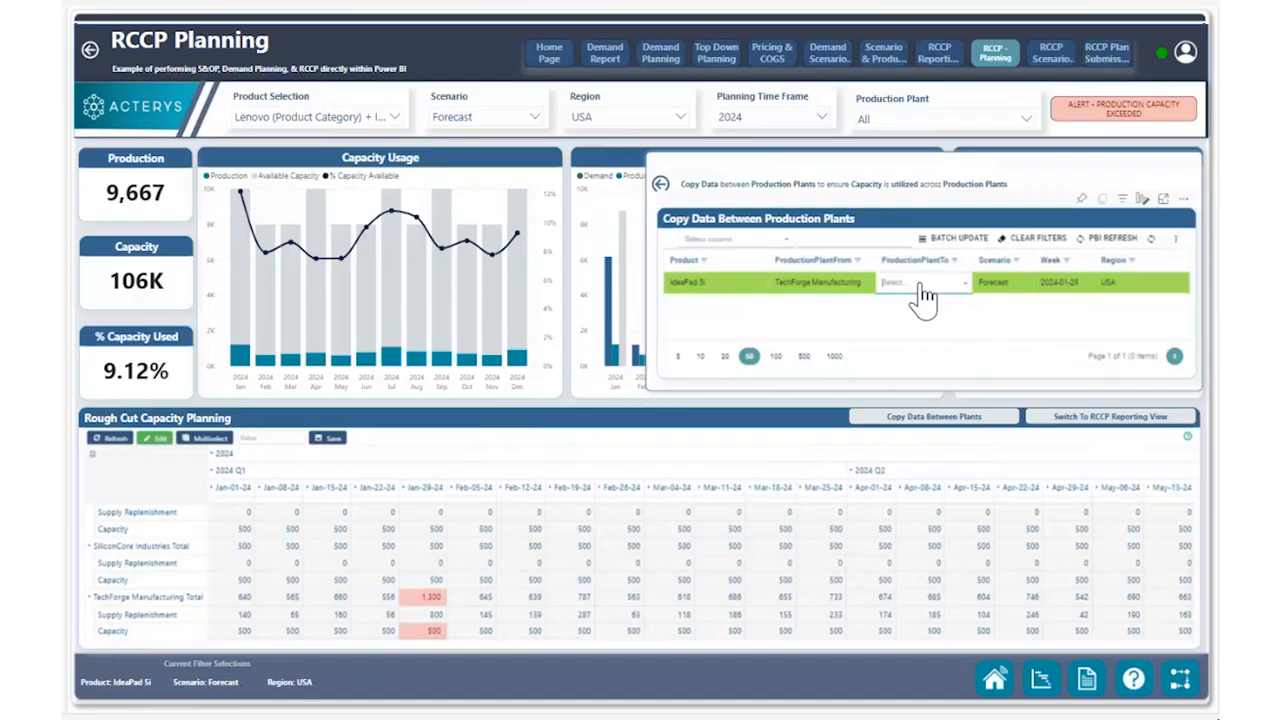
pyautogui.click(920, 284)
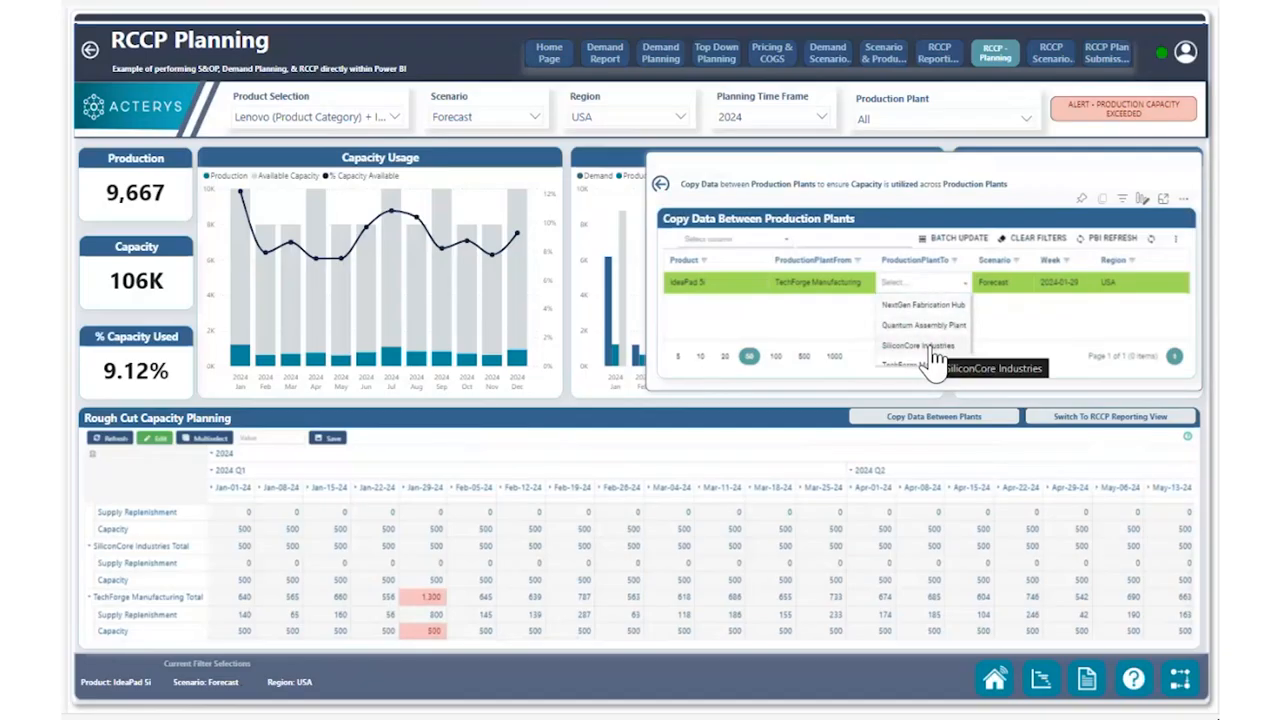
pyautogui.click(918, 344)
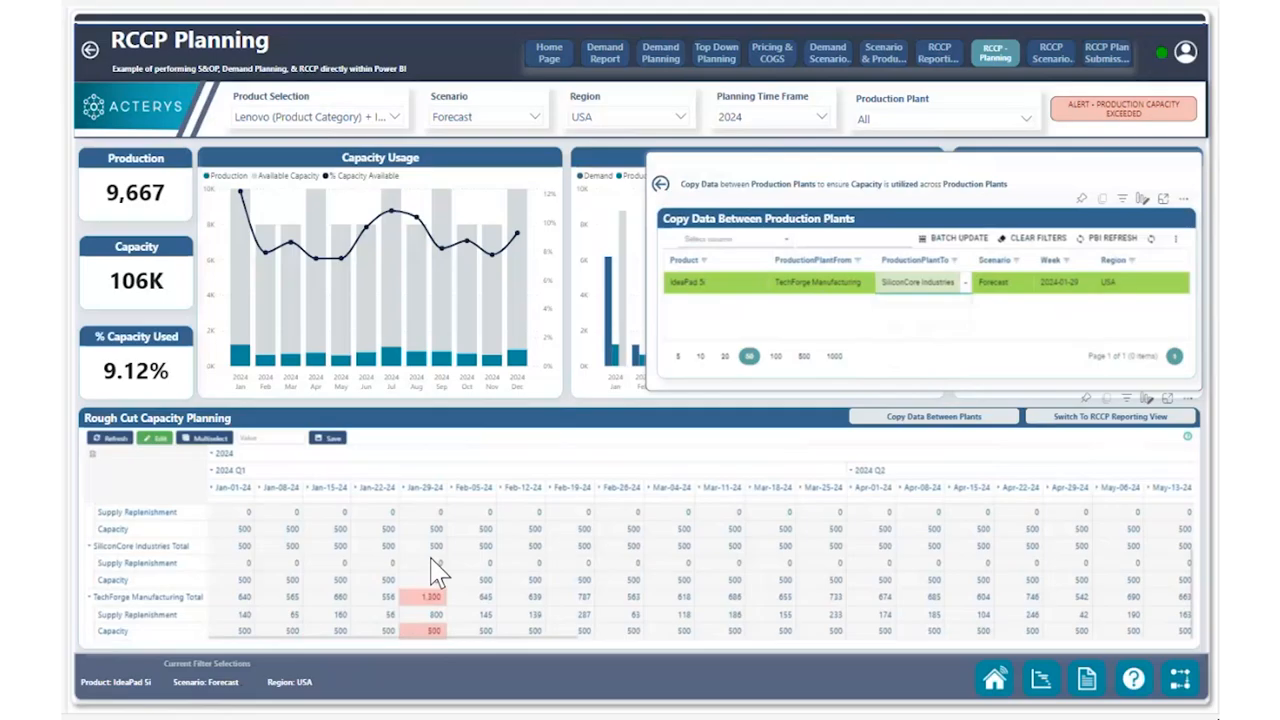
pyautogui.click(1176, 240)
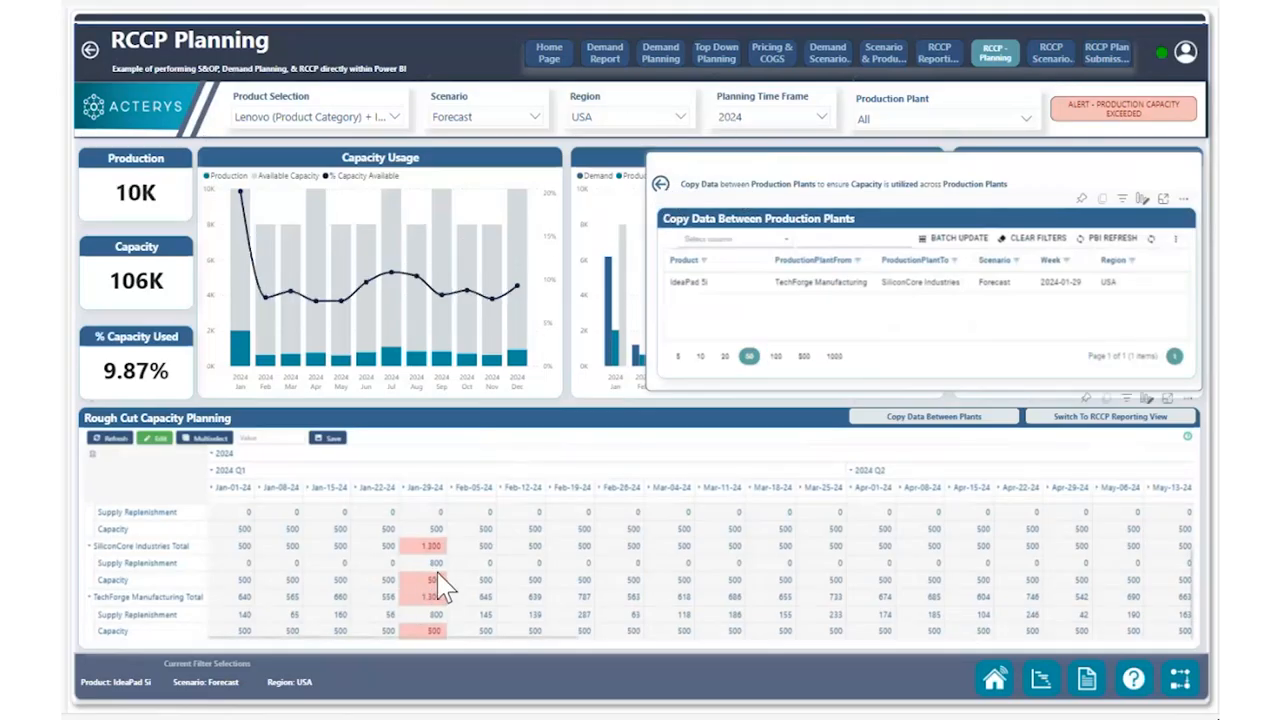
pyautogui.moveTo(432, 622)
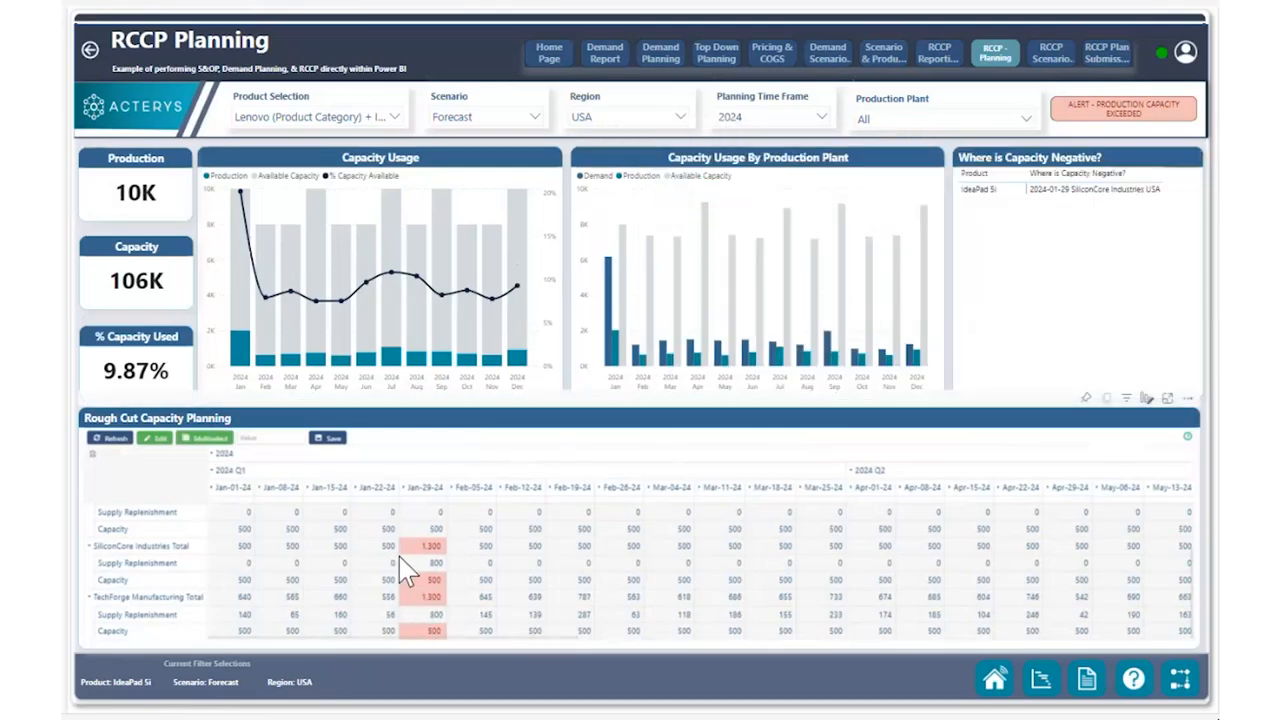
# Edit the 2024-01-29 Supply Replenishment cells so production returns to 9,667 and 9.12% capacity
pyautogui.click(424, 564)
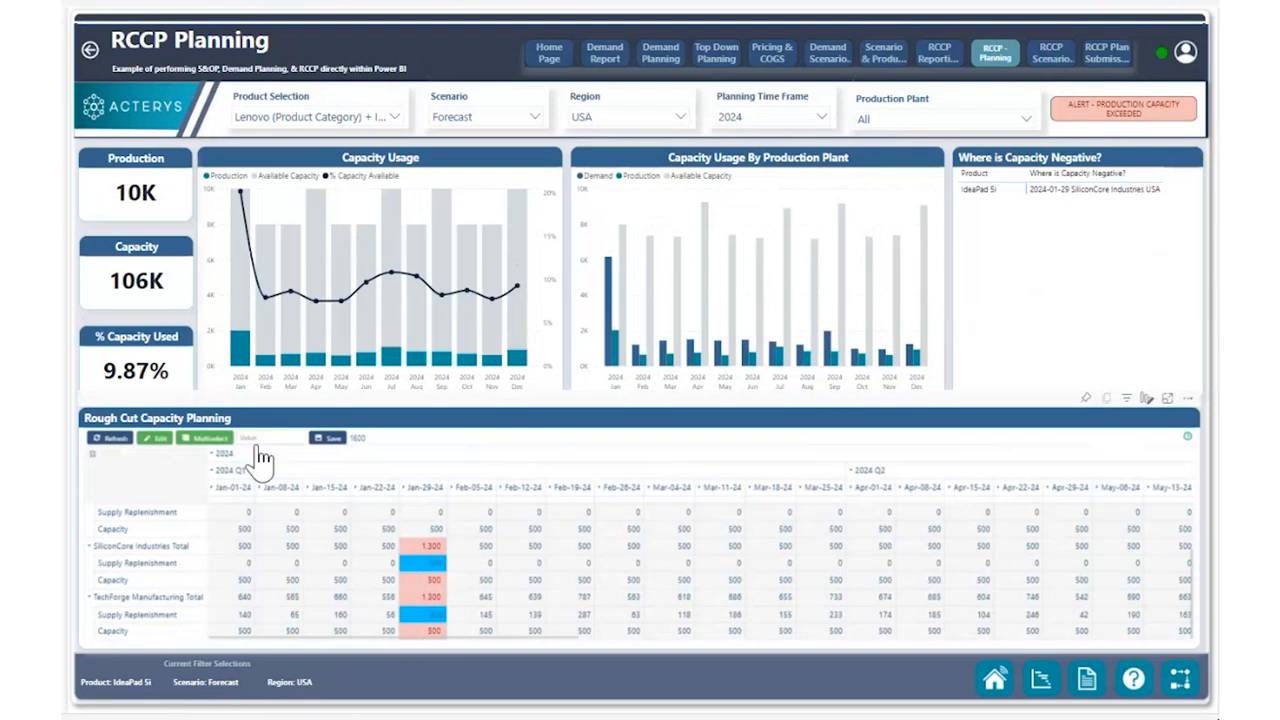
pyautogui.click(250, 438)
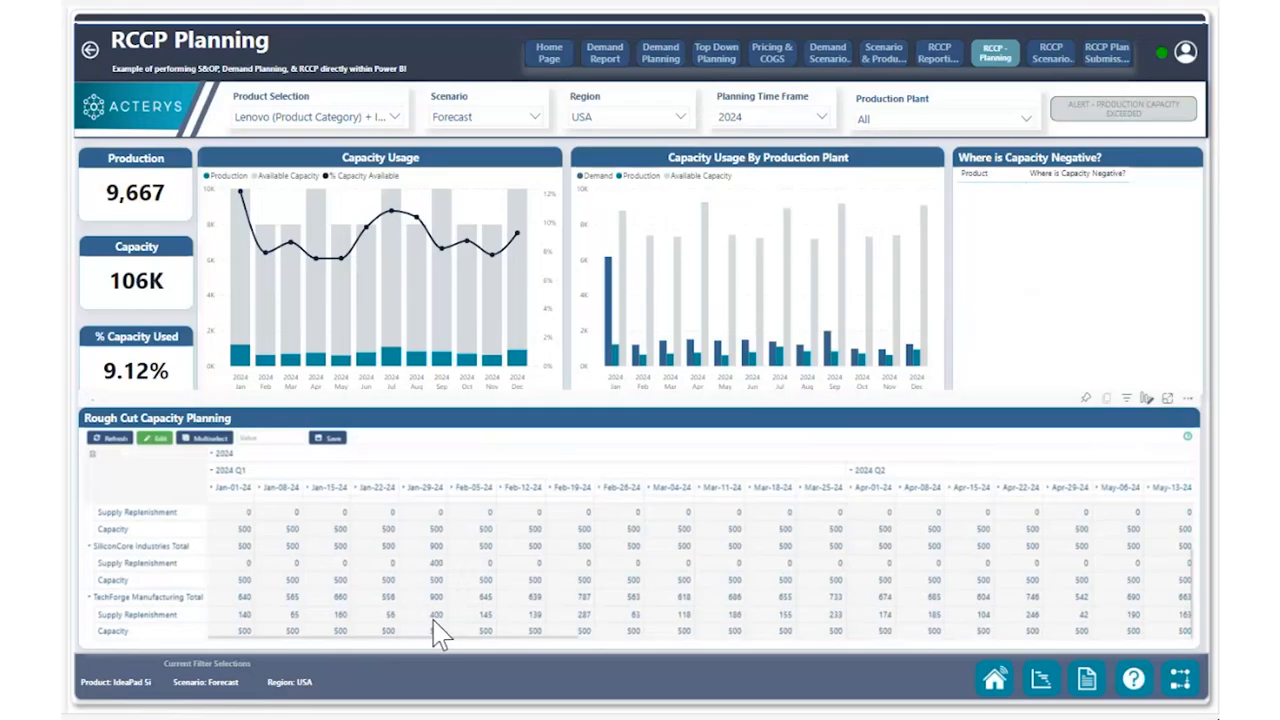
pyautogui.moveTo(444, 636)
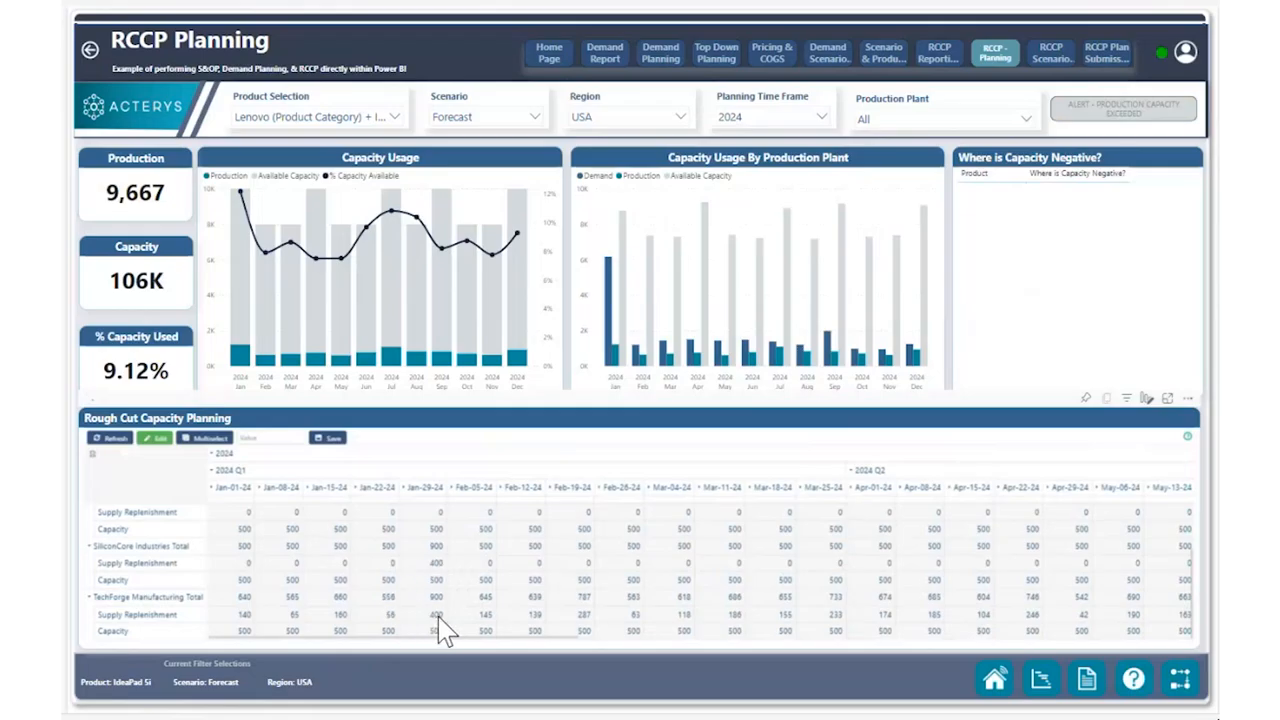
pyautogui.moveTo(448, 584)
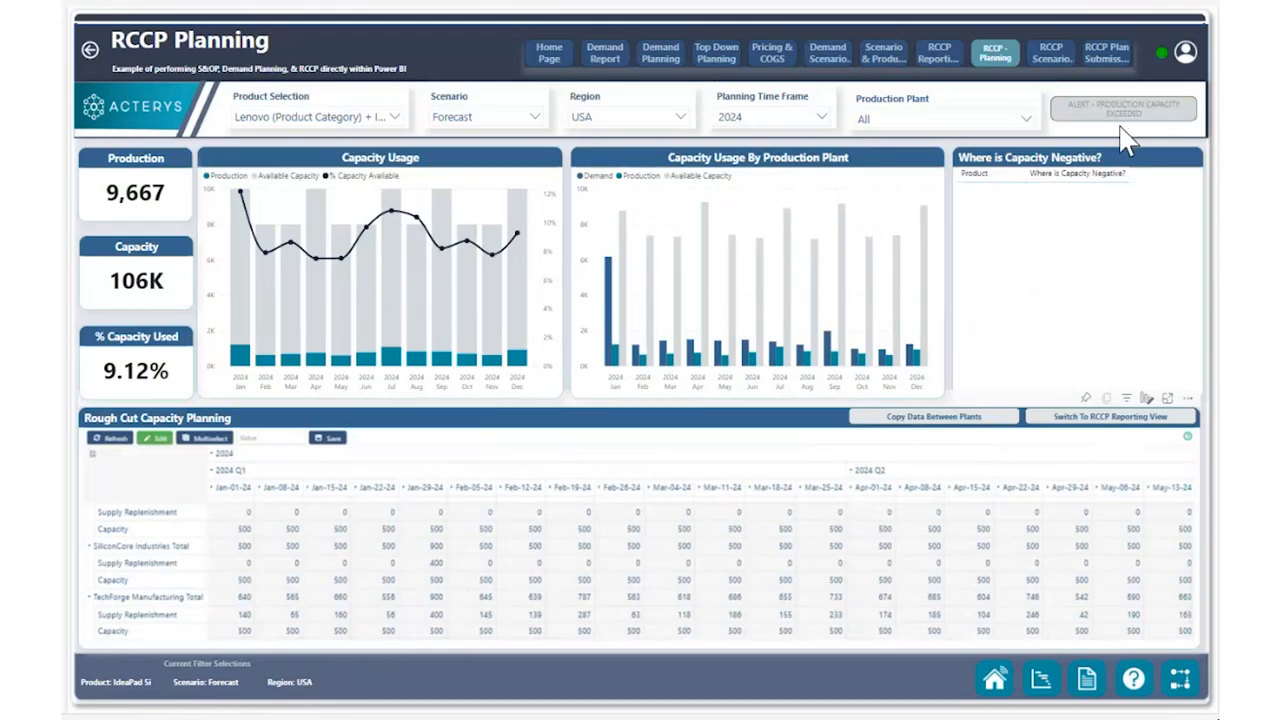
pyautogui.moveTo(1116, 144)
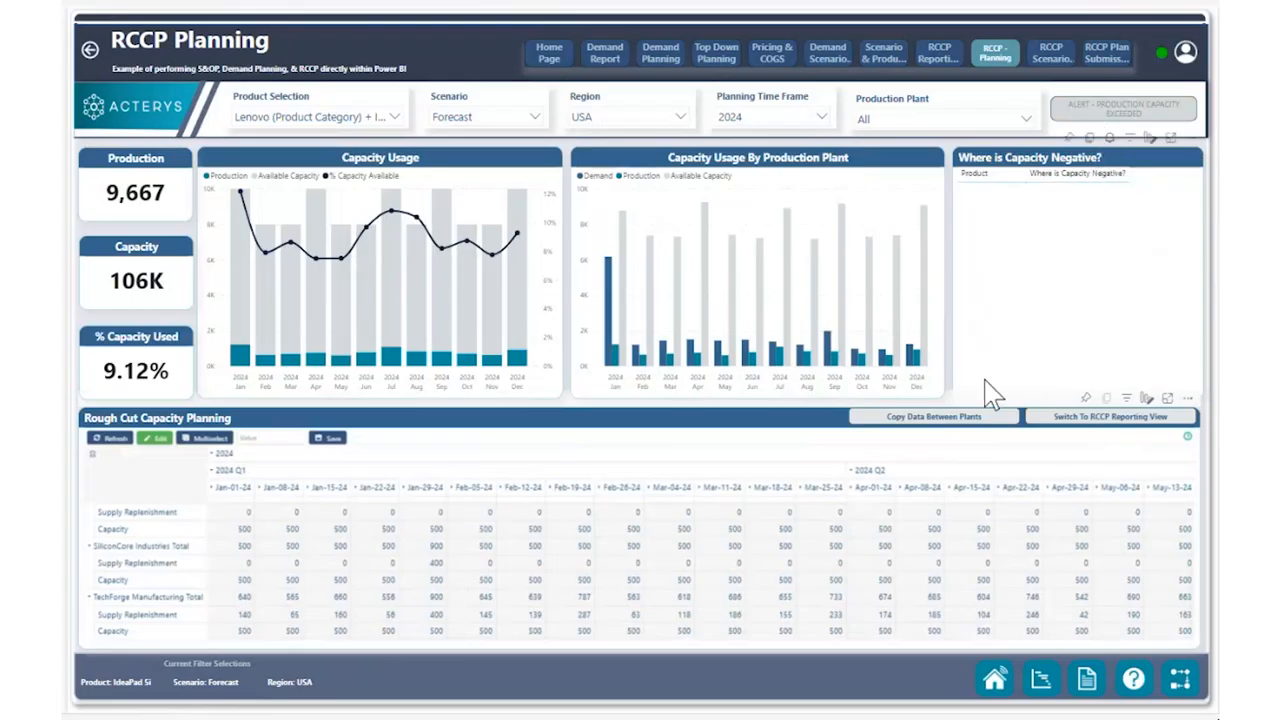
pyautogui.moveTo(764, 460)
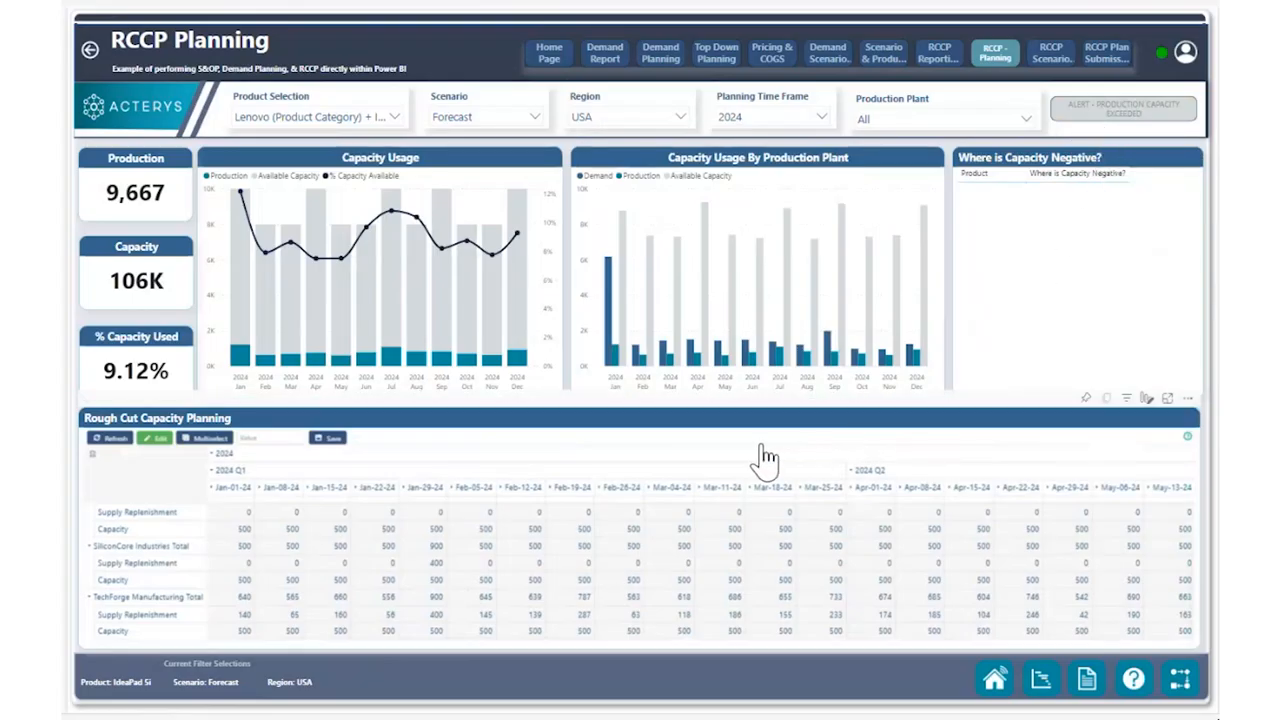
pyautogui.moveTo(764, 462)
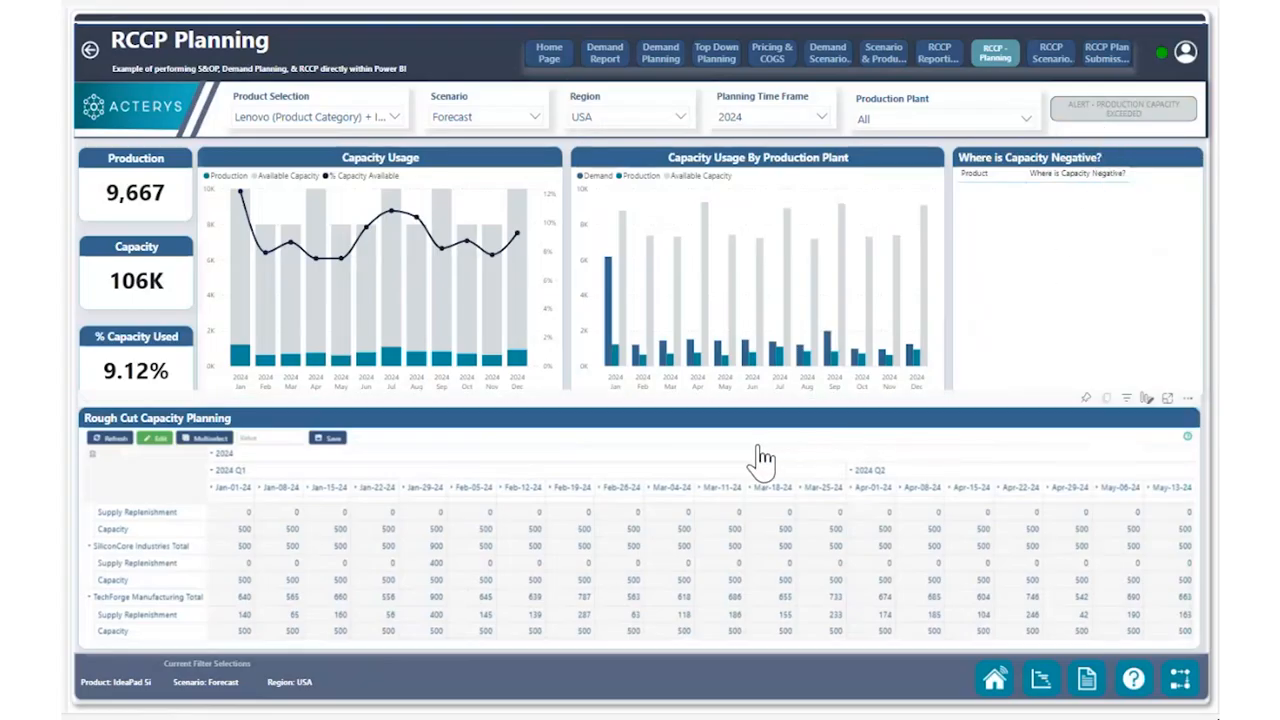
pyautogui.moveTo(778, 450)
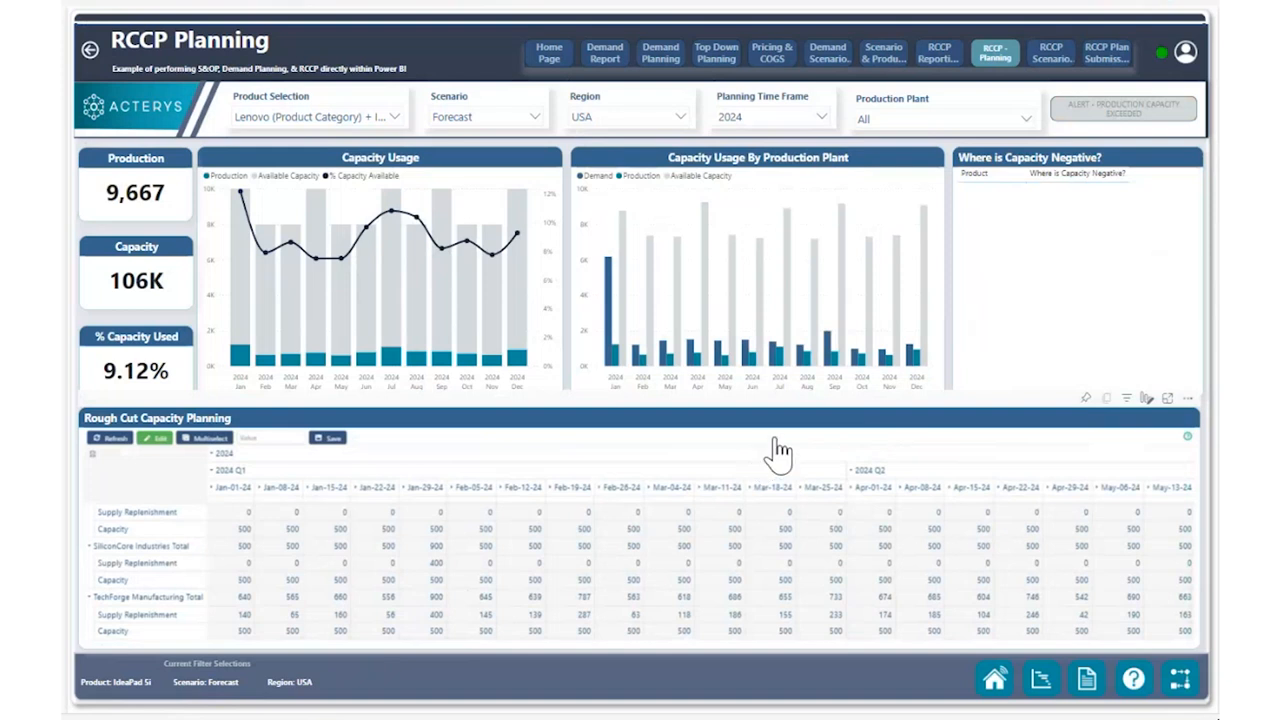